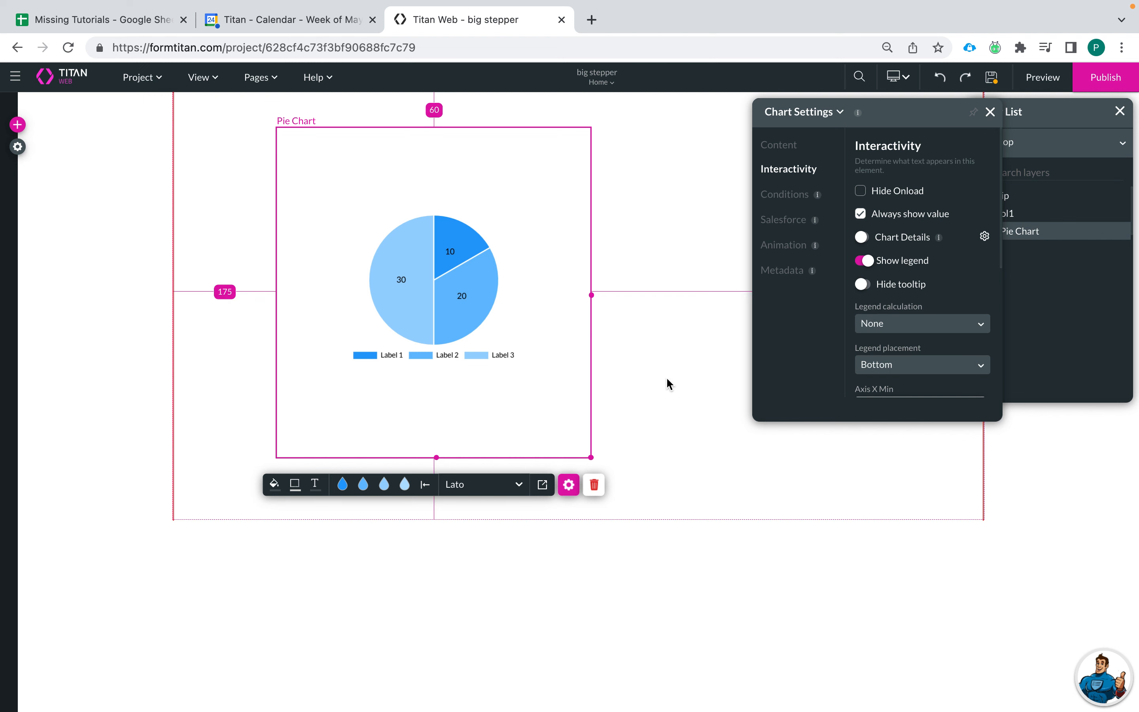
mouse_move(487, 345)
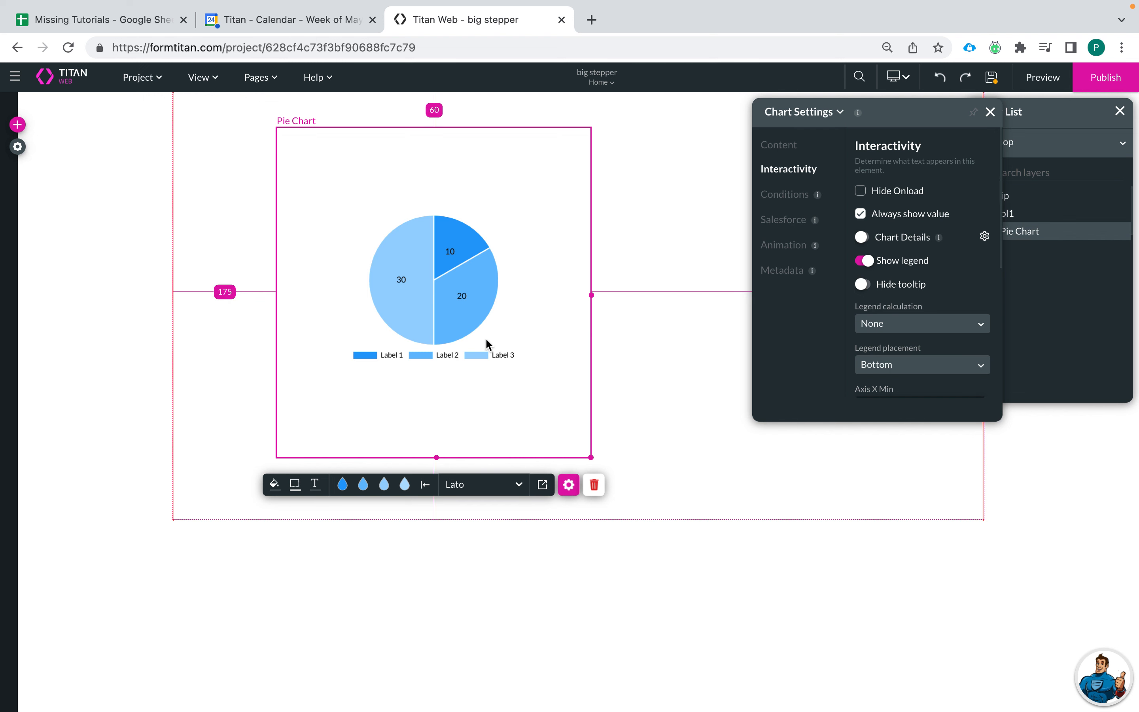
mouse_move(359, 356)
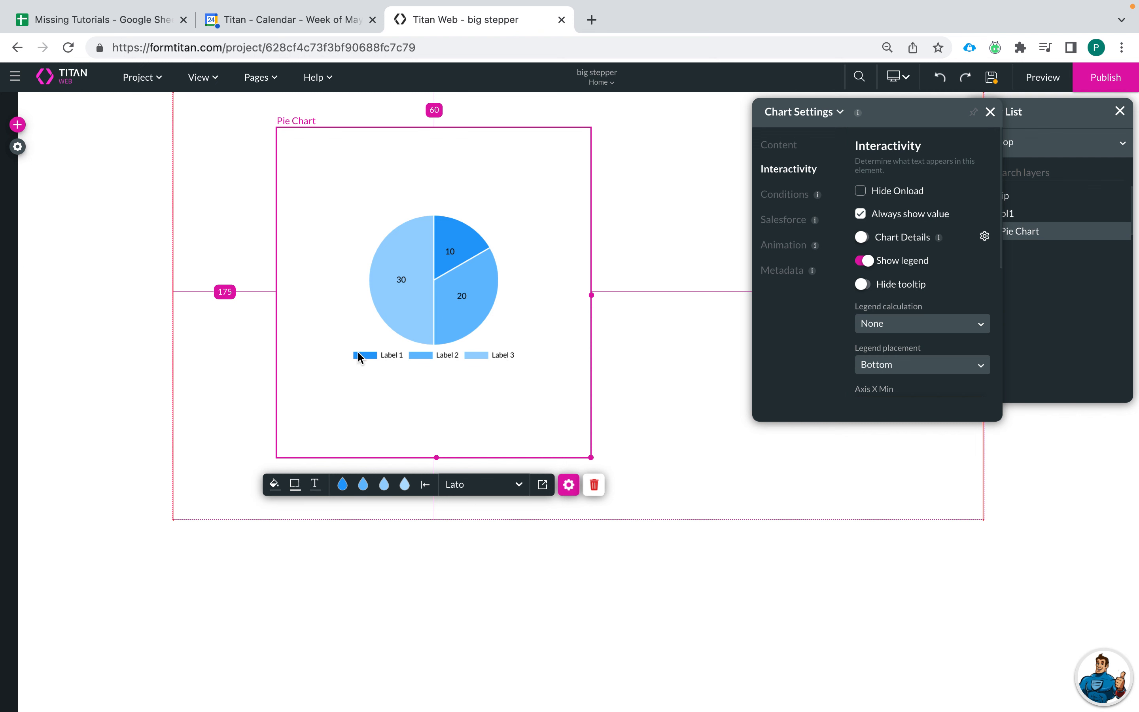
mouse_move(594, 263)
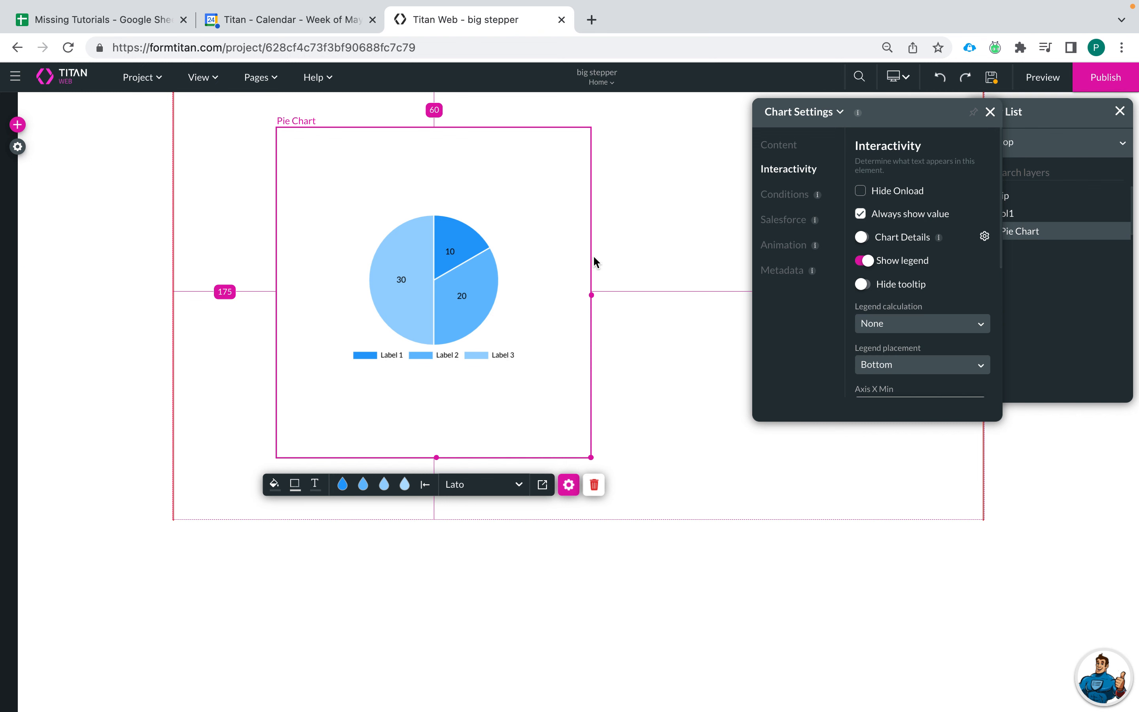
Reopen the pie chart's settings and go to its Interactivity options
click(989, 111)
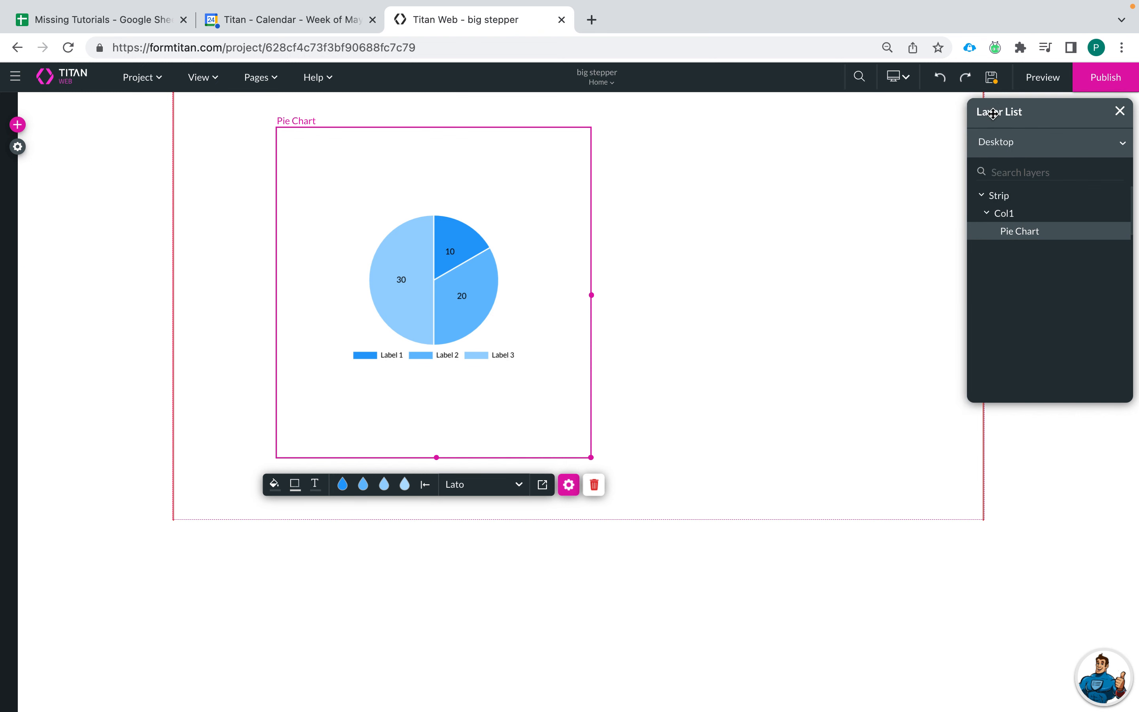
mouse_move(466, 377)
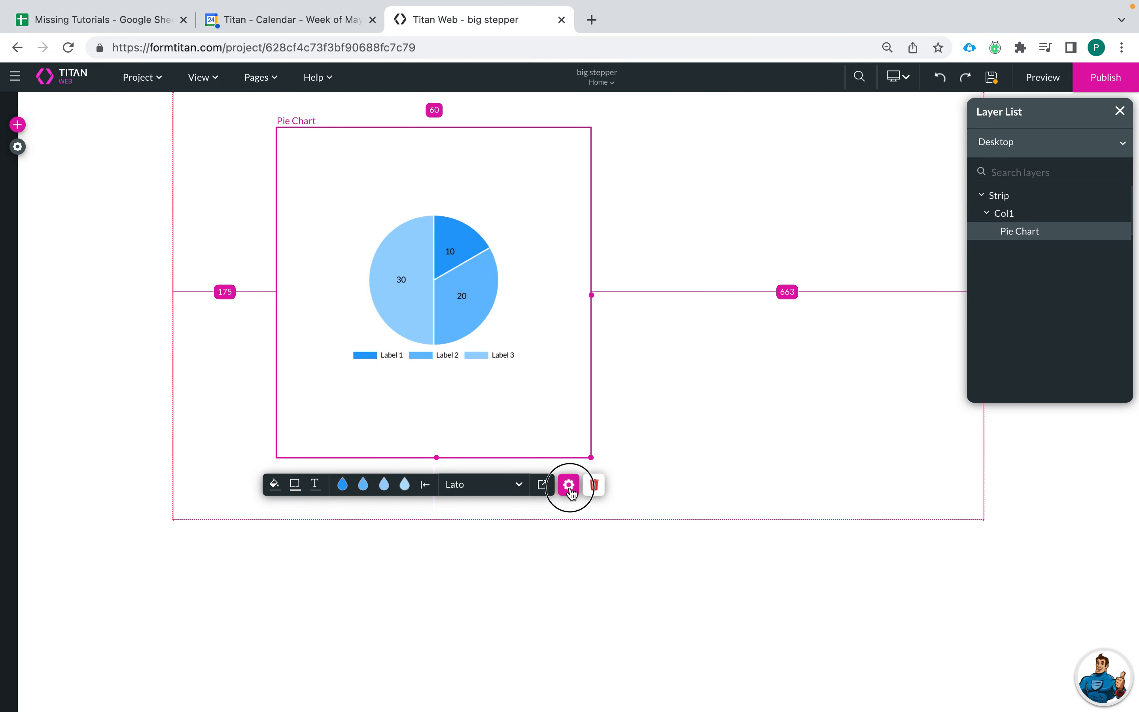
click(568, 484)
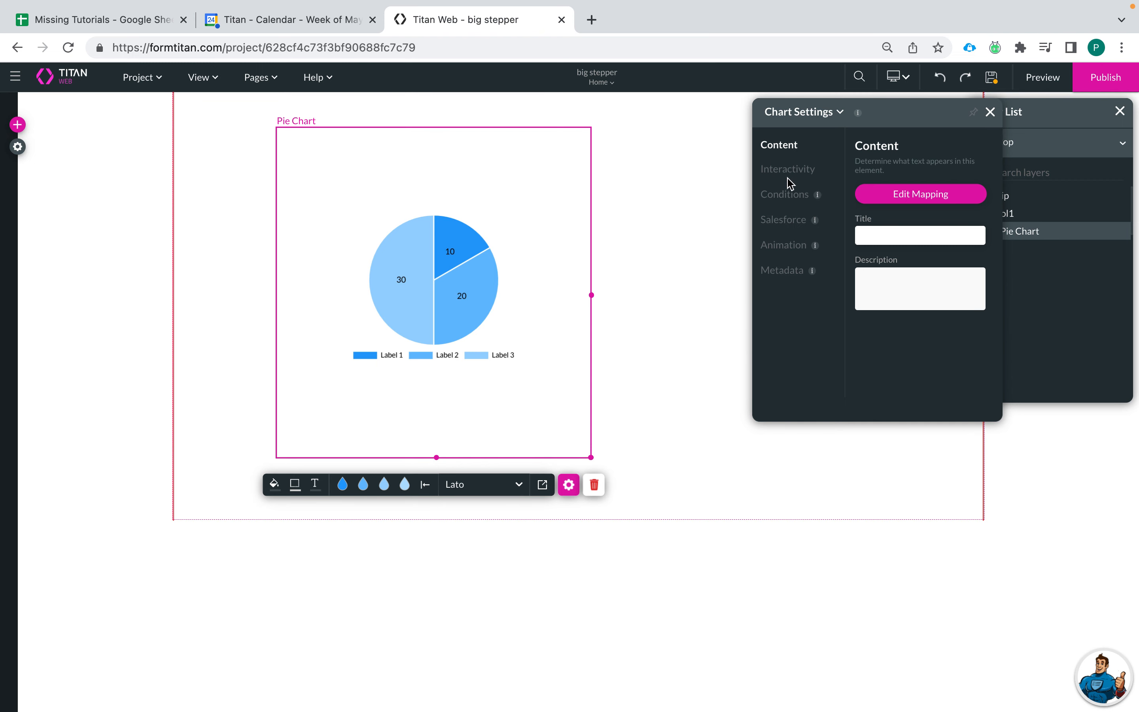
click(787, 169)
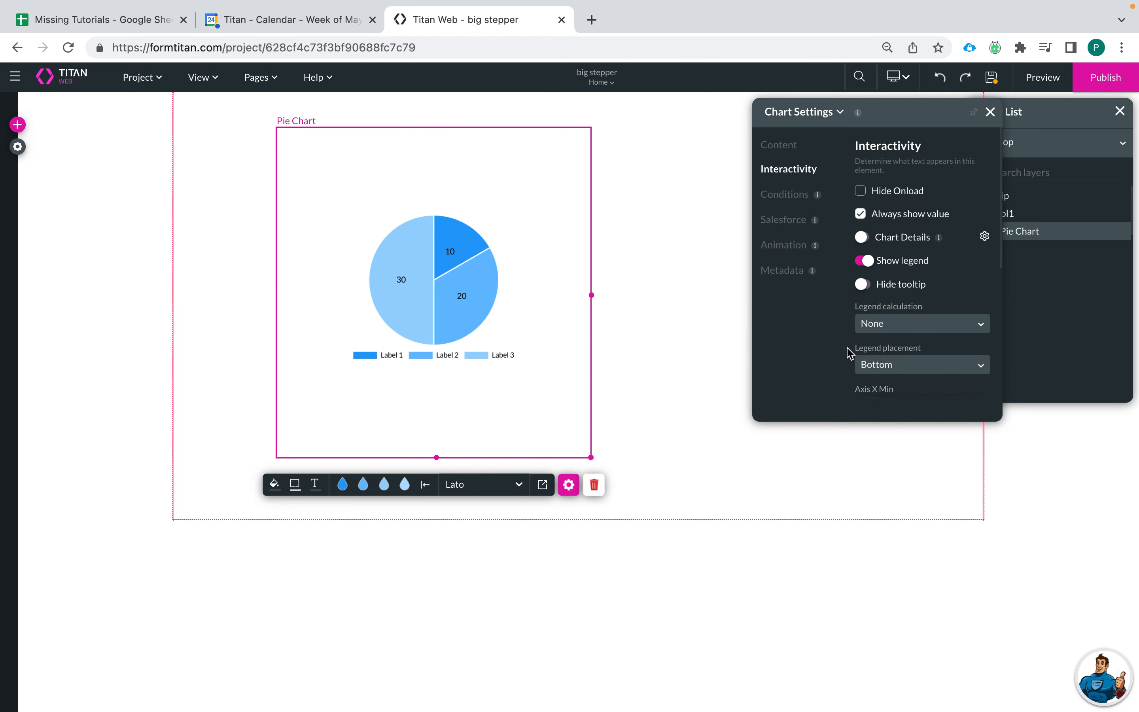
mouse_move(869, 365)
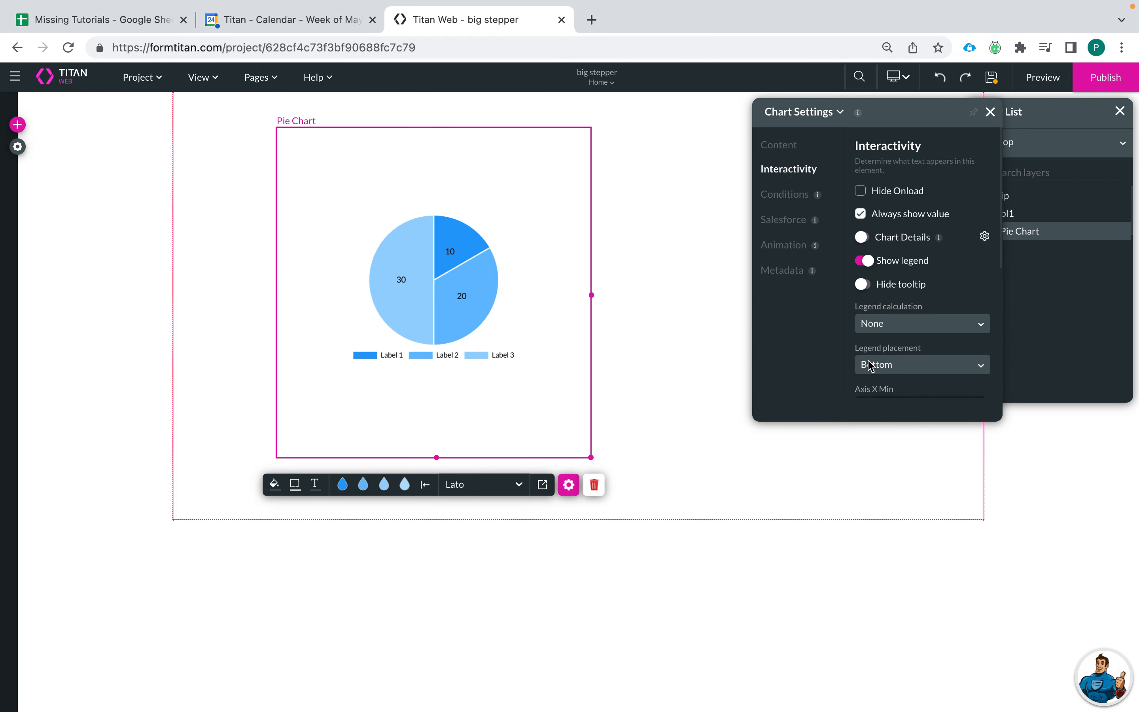
Set Legend placement to Left after trying Top and Right
click(920, 365)
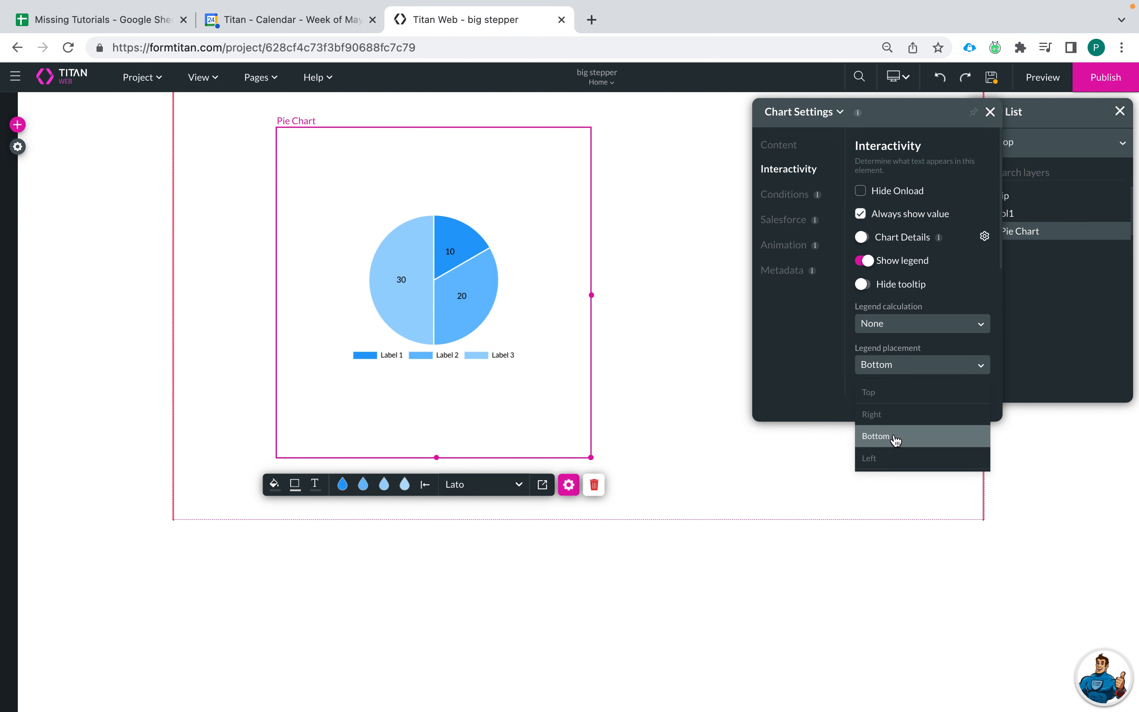
click(867, 391)
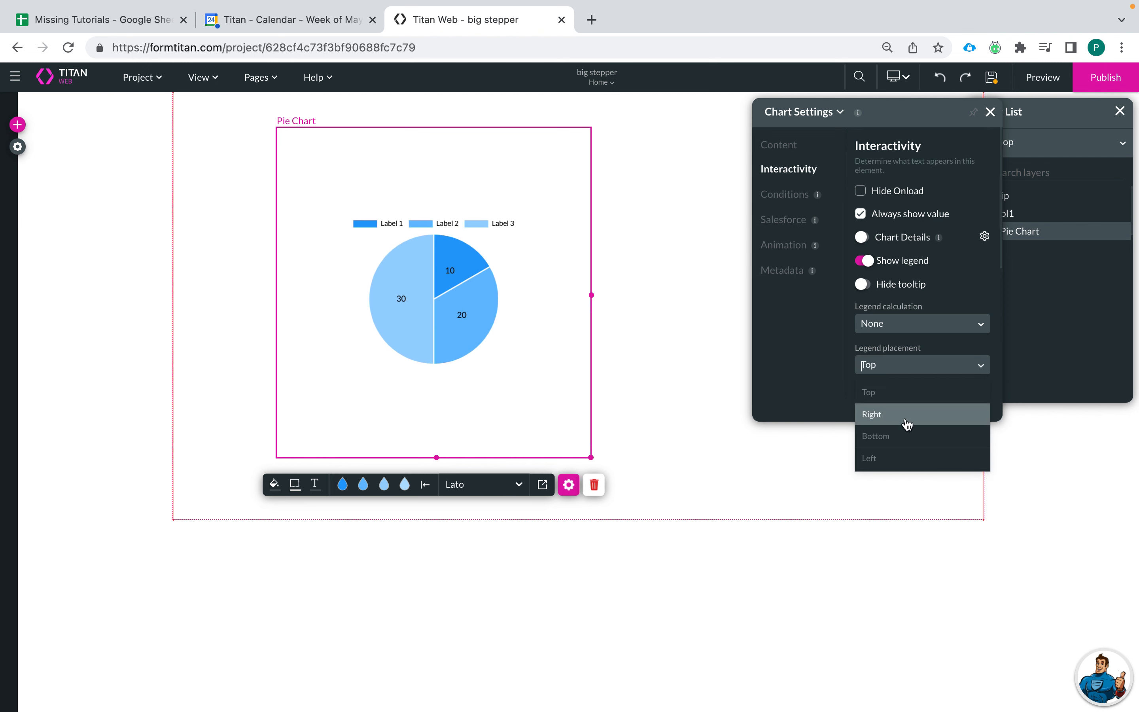
click(871, 414)
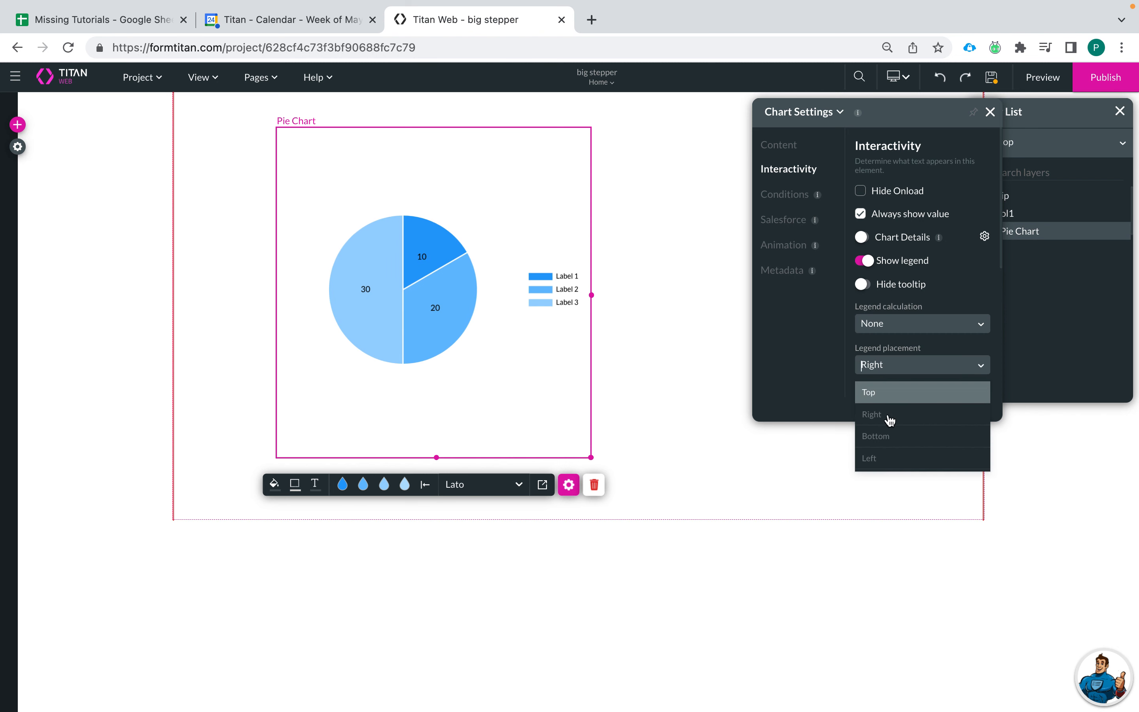
click(868, 457)
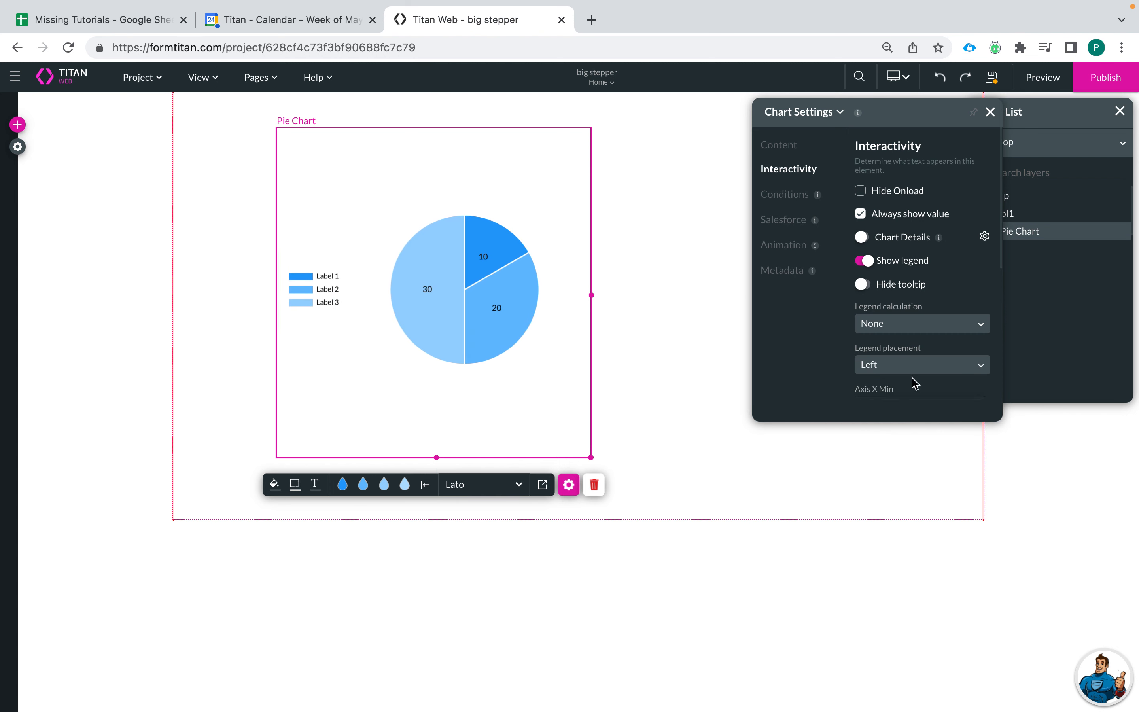
mouse_move(868, 280)
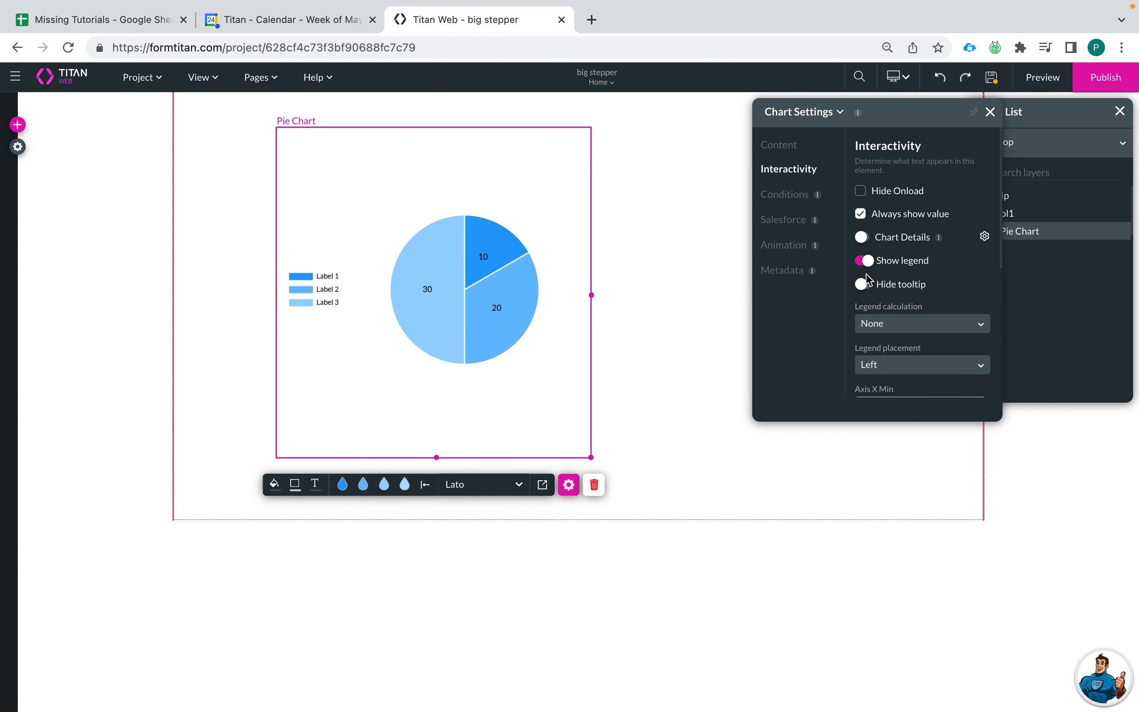
mouse_move(879, 386)
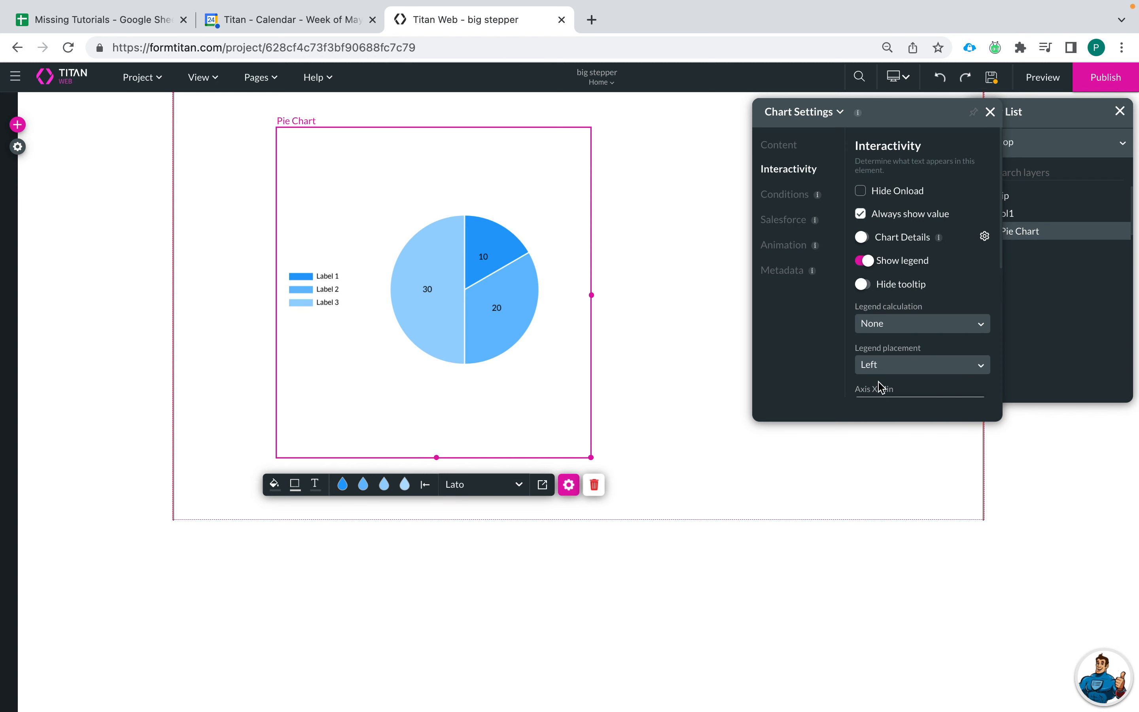
Toggle Show legend off and back on so the legend stays visible
click(864, 260)
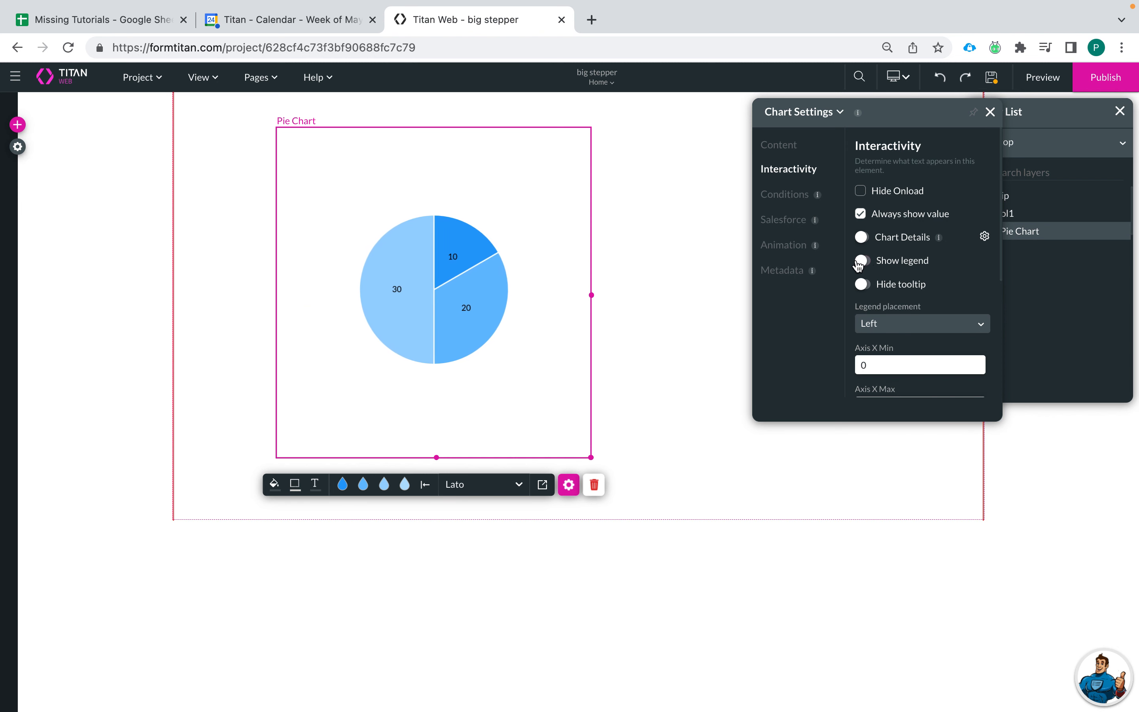
click(861, 261)
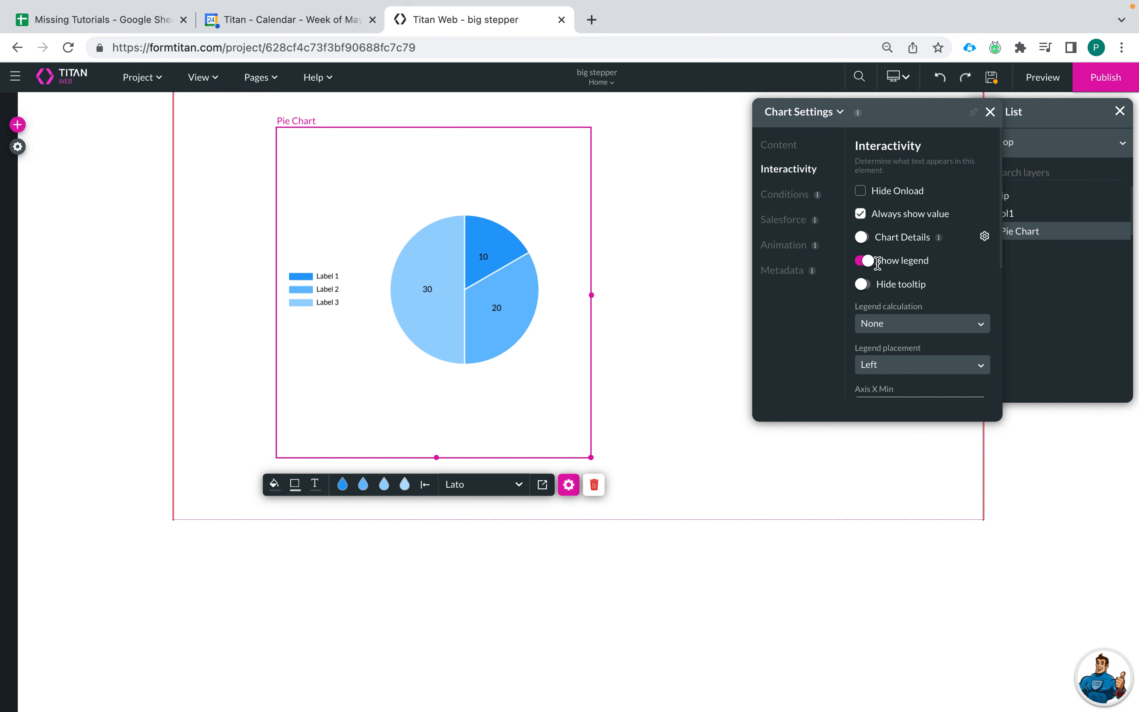
mouse_move(879, 224)
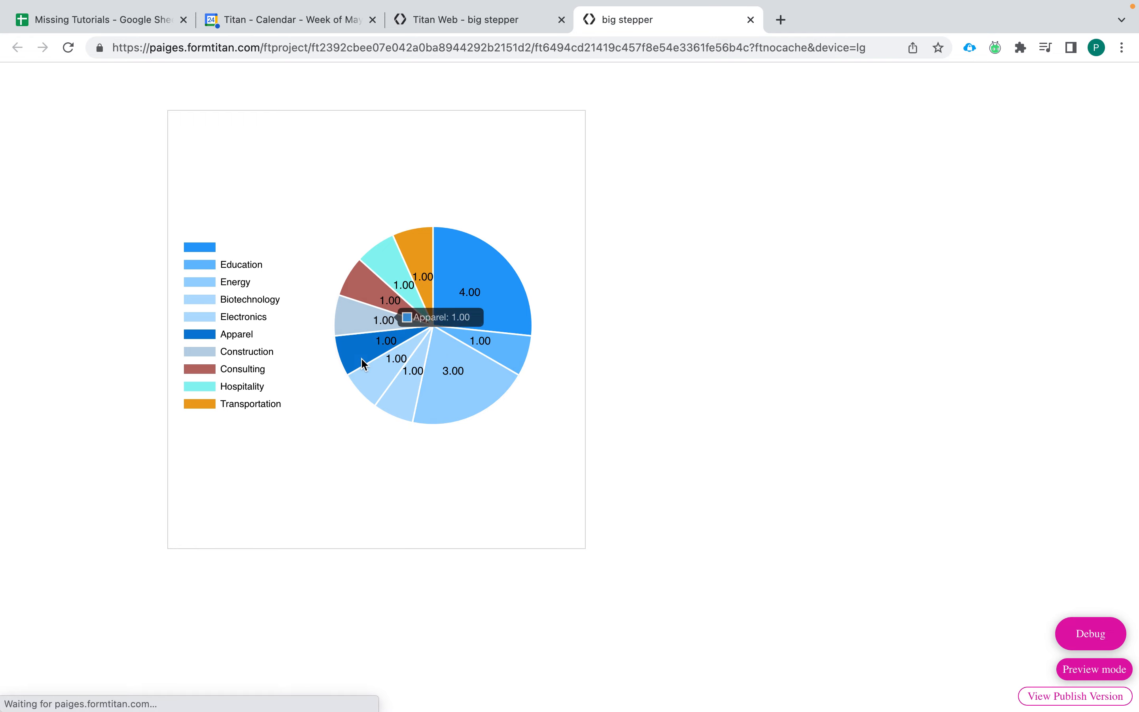
mouse_move(424, 373)
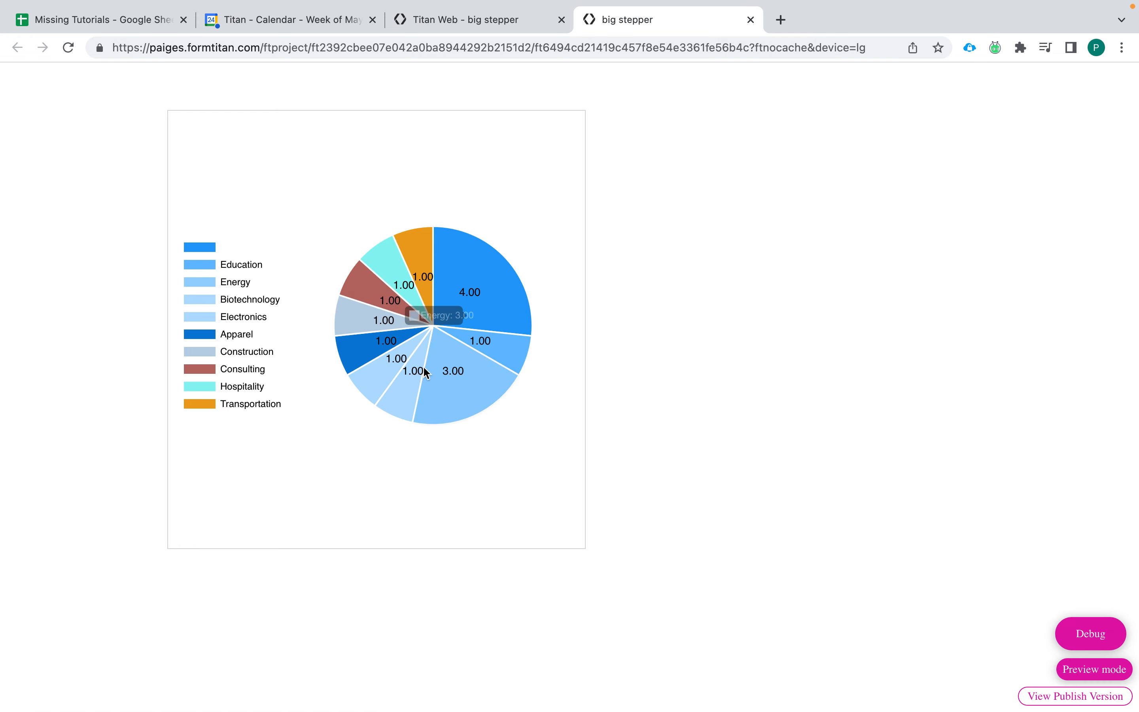
mouse_move(231, 402)
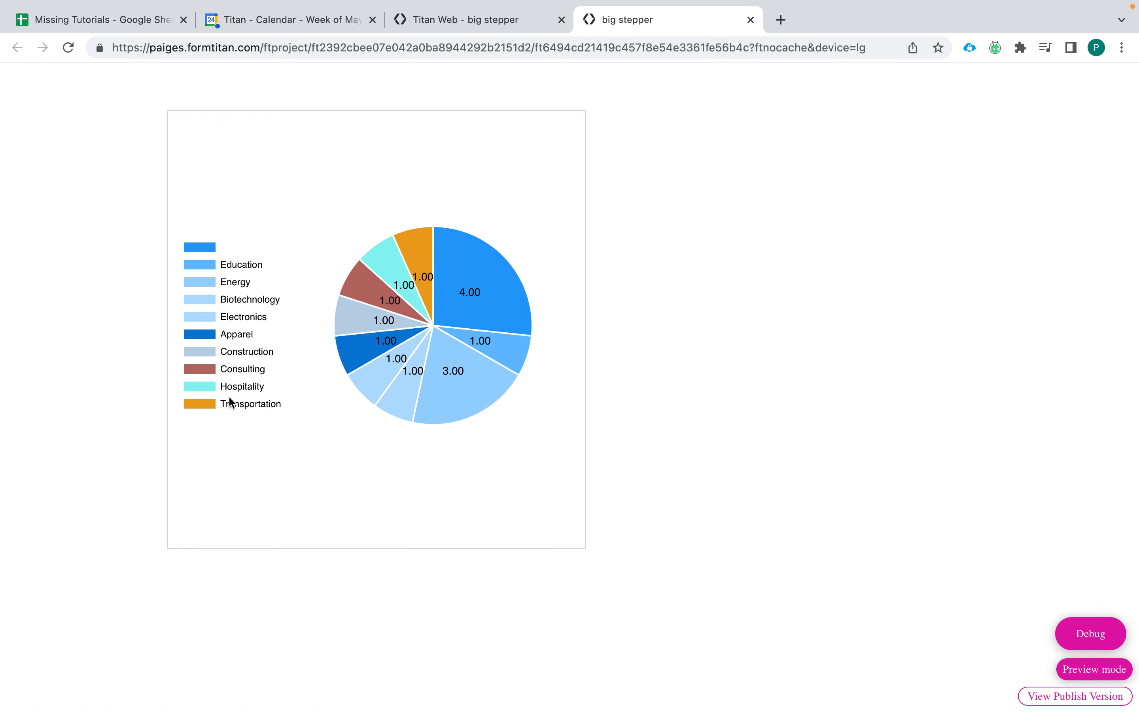
mouse_move(220, 276)
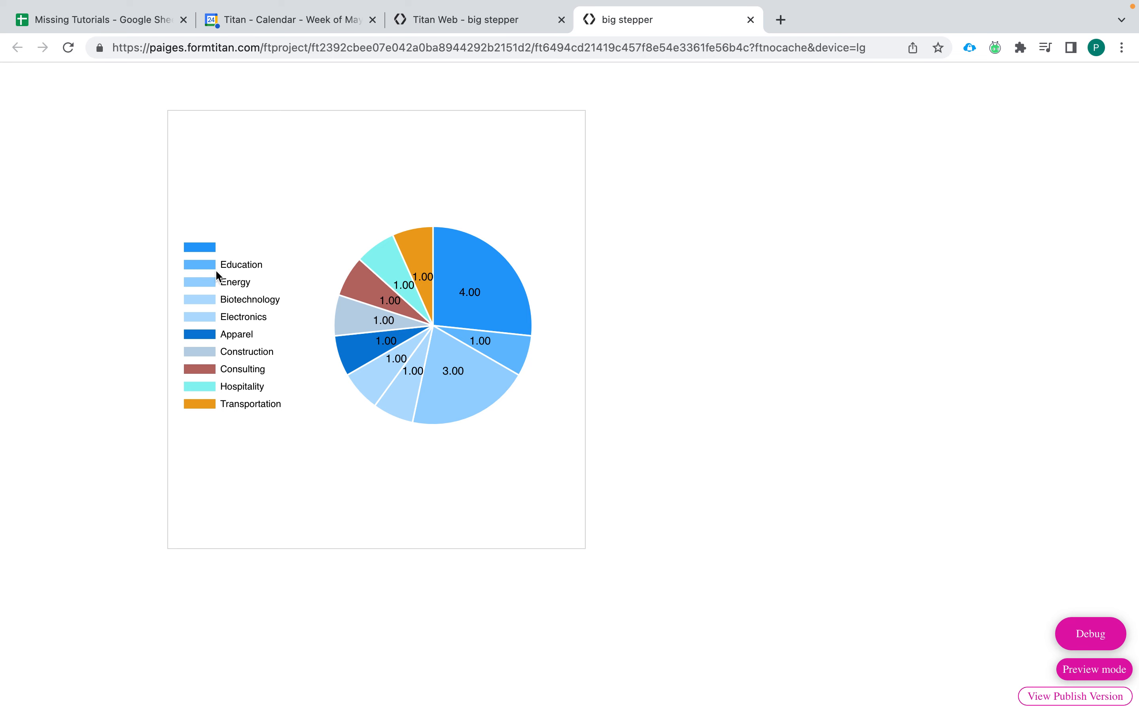
mouse_move(381, 370)
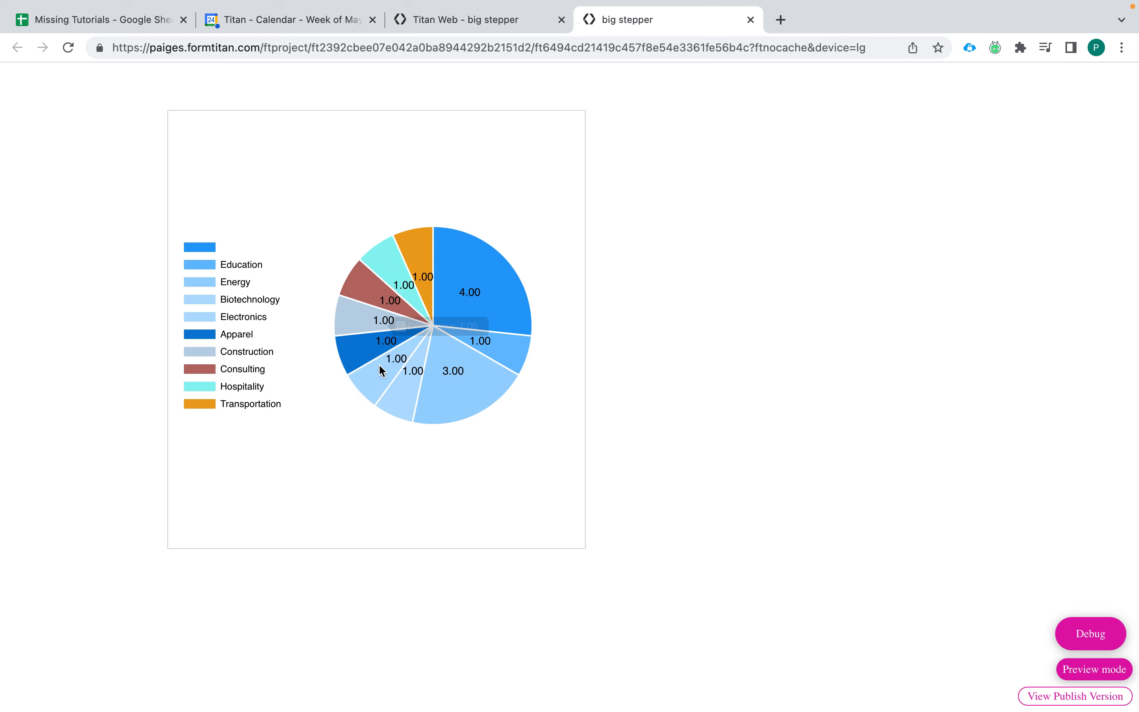
mouse_move(214, 393)
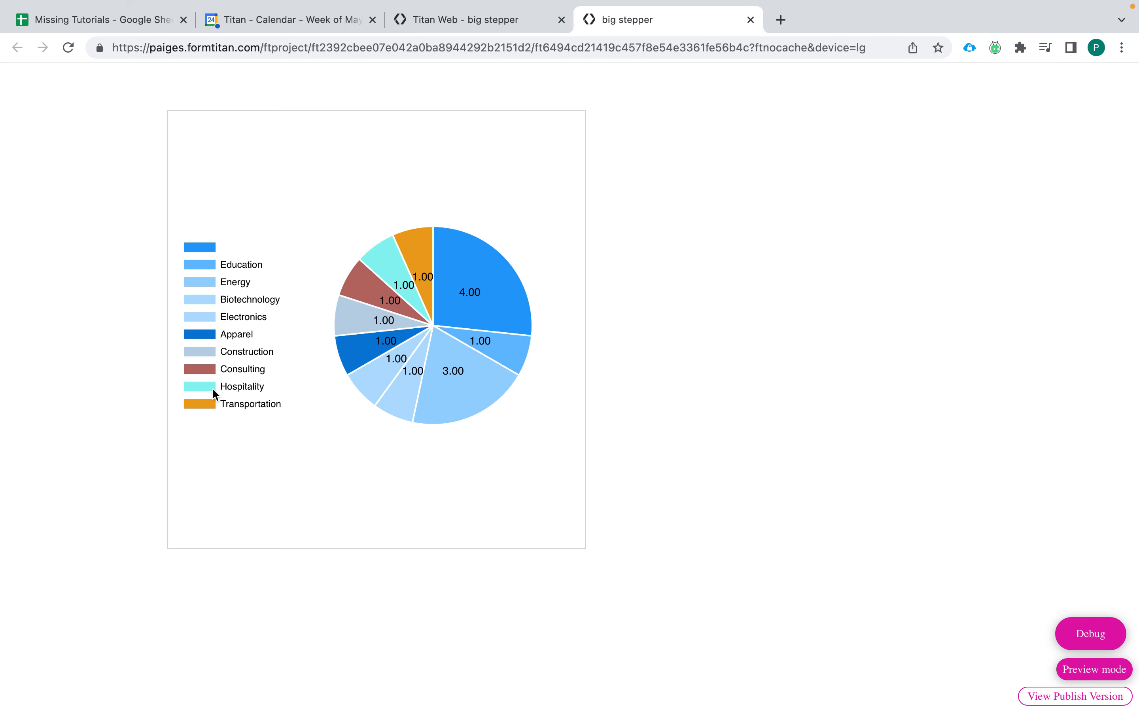